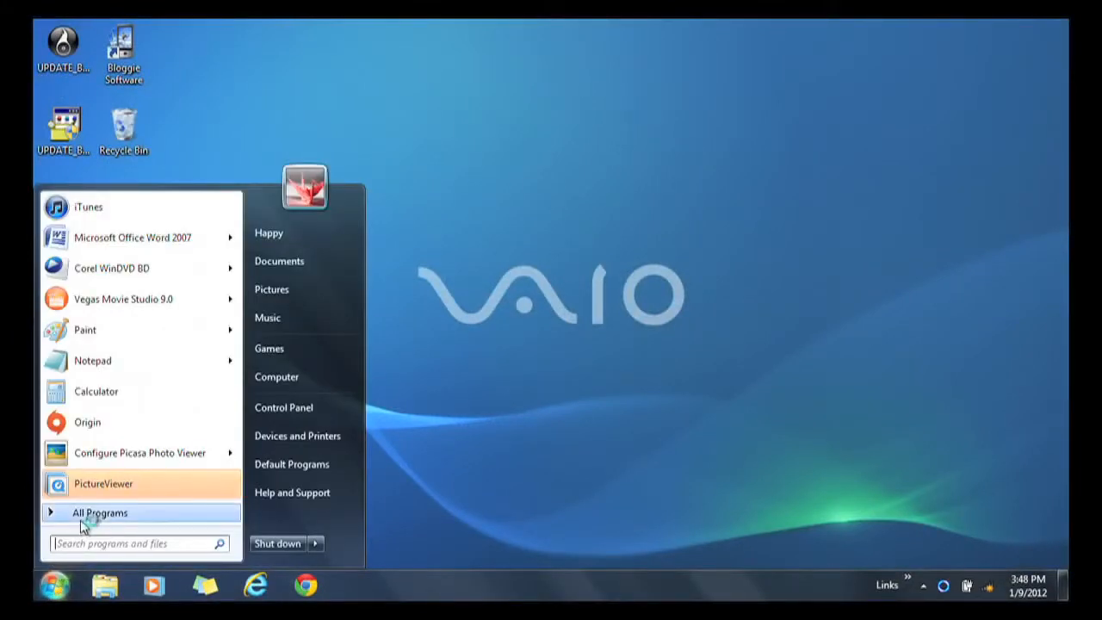
Launch VAIO Care from the Start menu's All Programs list.
left_click(100, 513)
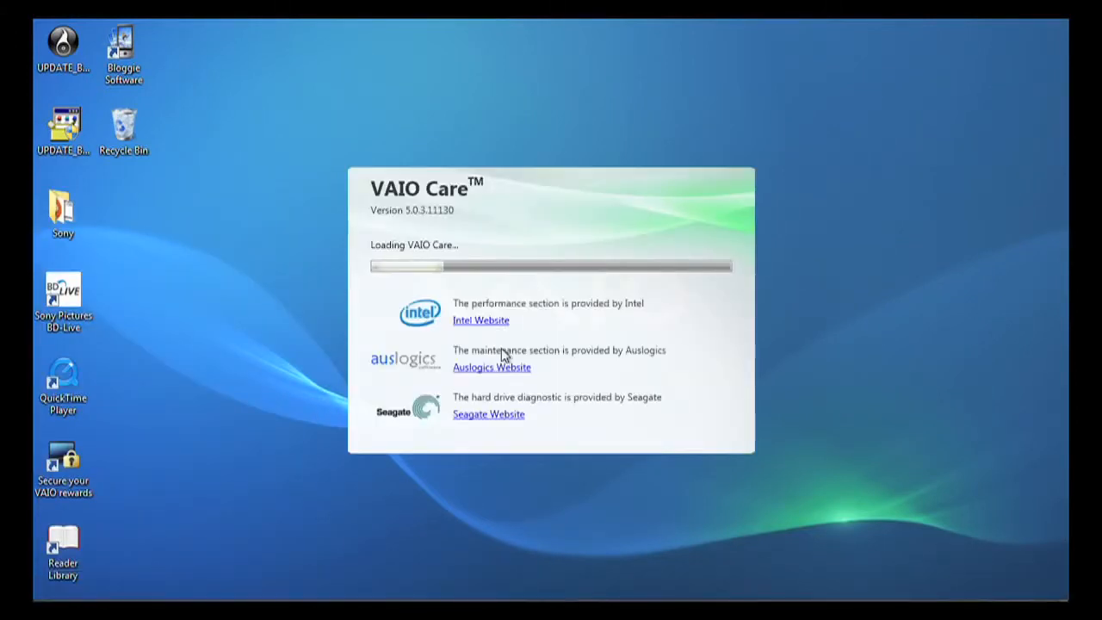
mouse_move(695, 346)
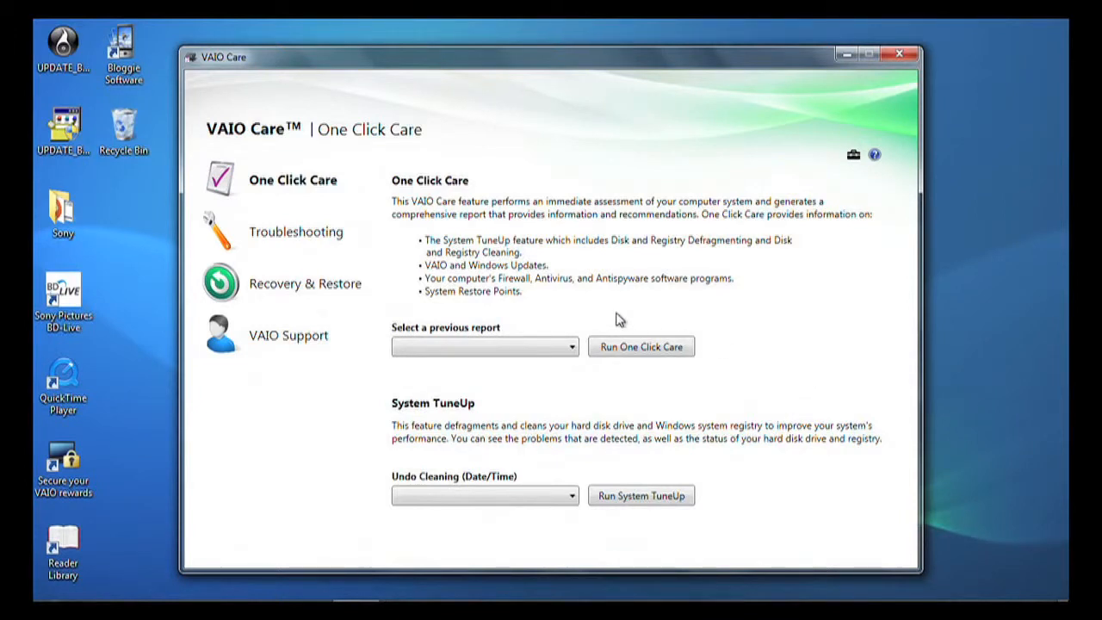
mouse_move(299, 232)
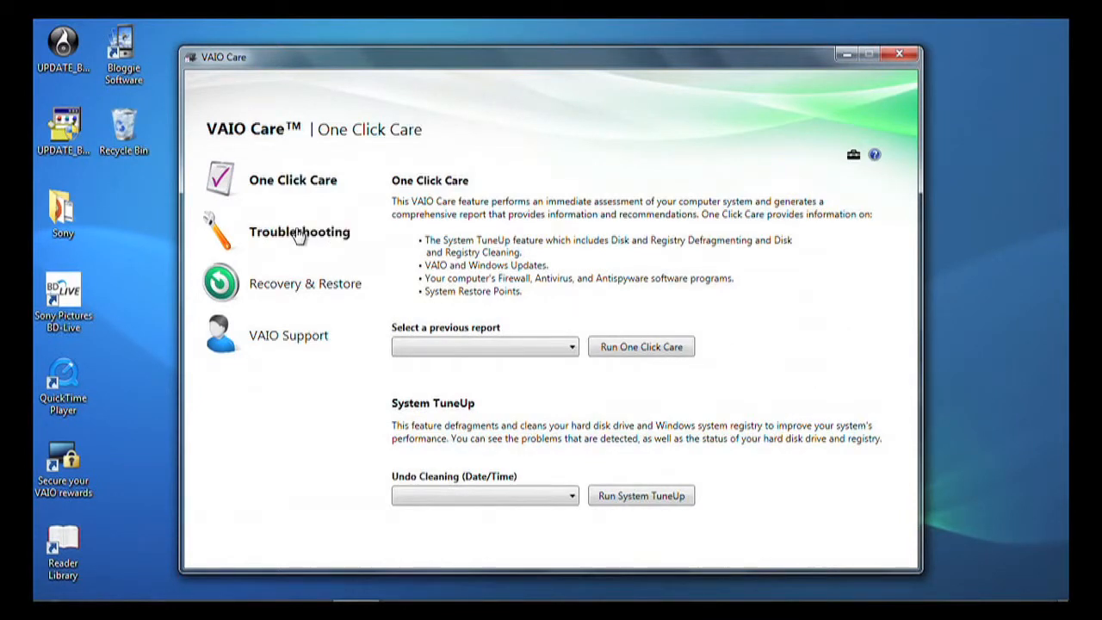
Show the Troubleshooting page with VAIO Advisor categories and Diagnostics options.
left_click(299, 230)
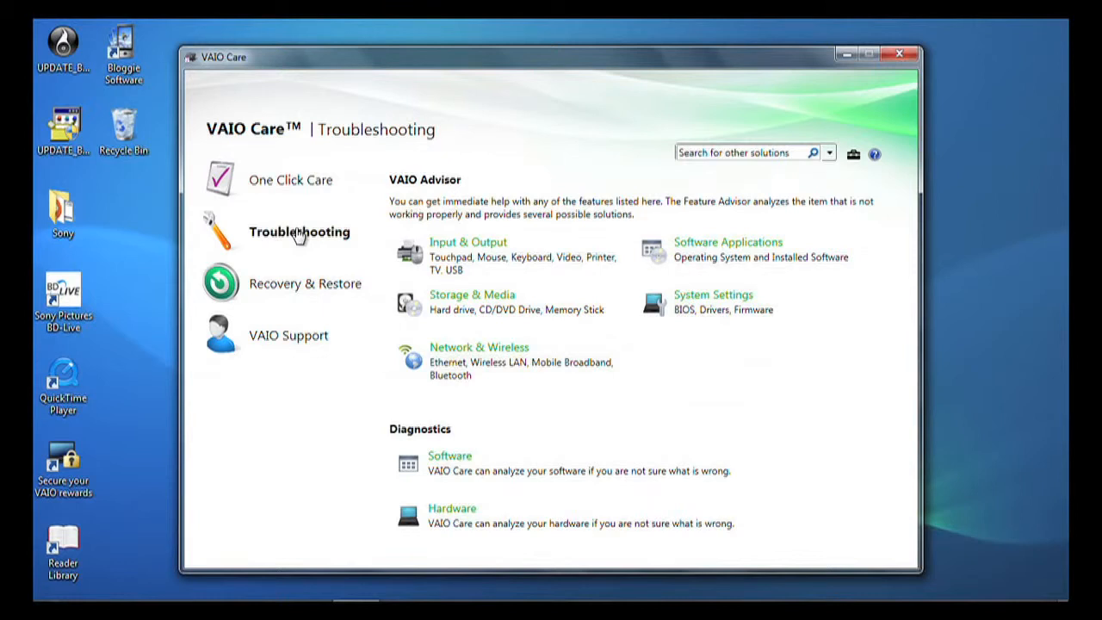
mouse_move(296, 272)
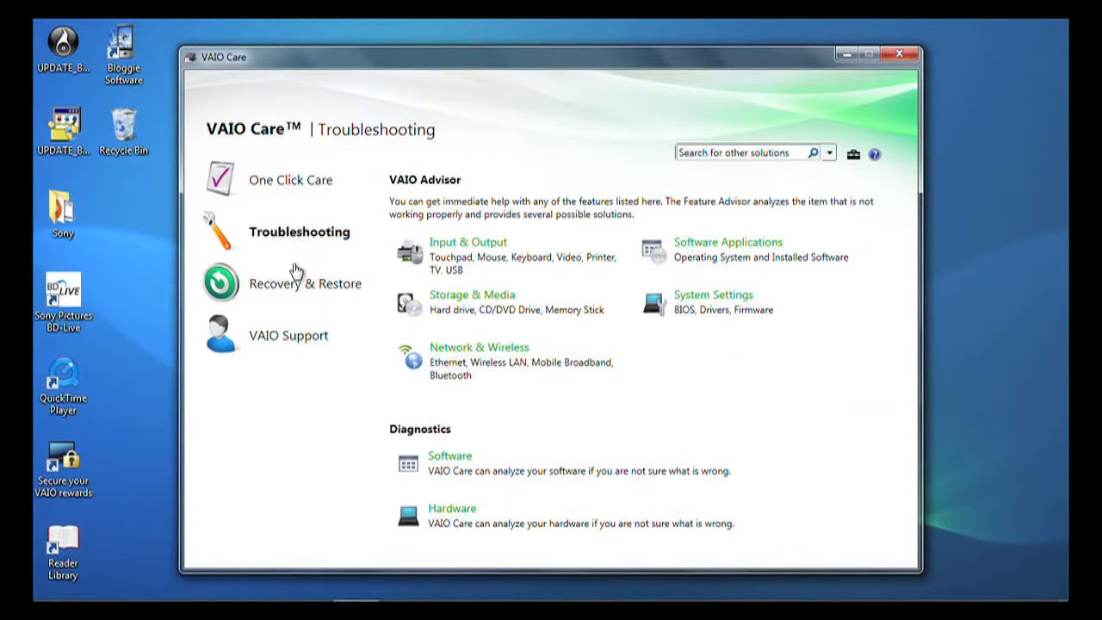
mouse_move(296, 289)
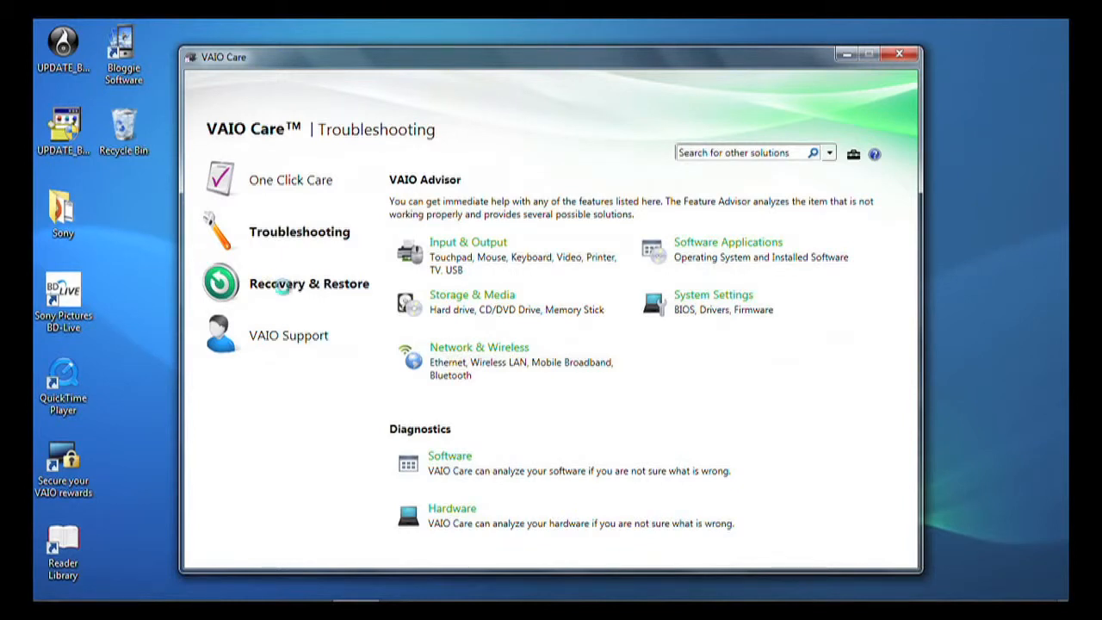
Review Recovery & Restore options, then show the VAIO Support page with system info and contacts.
left_click(310, 282)
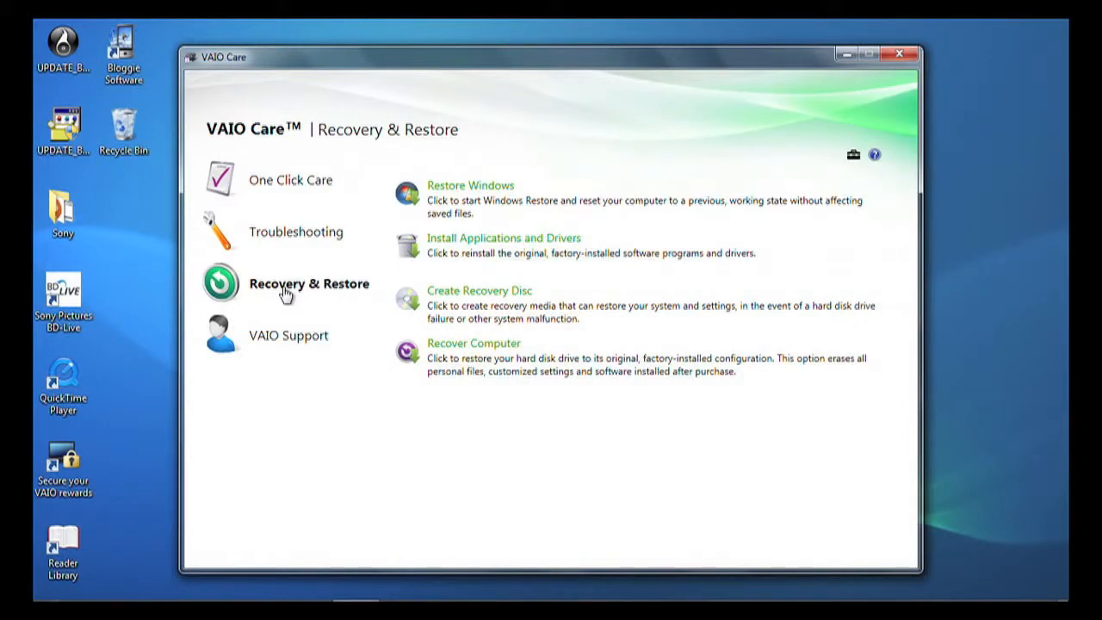
mouse_move(285, 313)
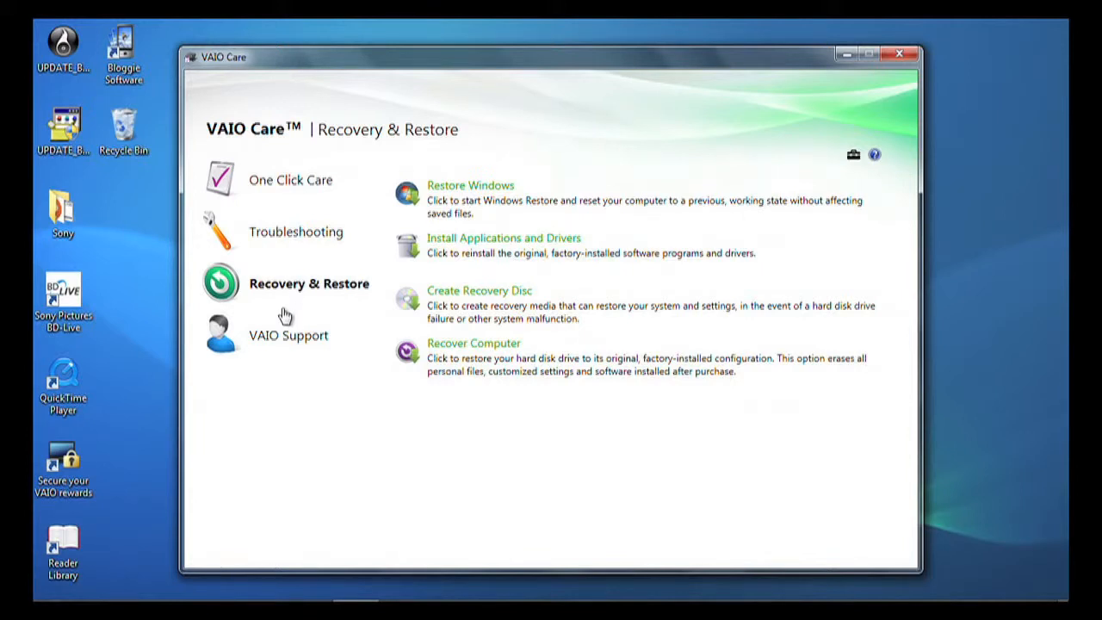
mouse_move(286, 334)
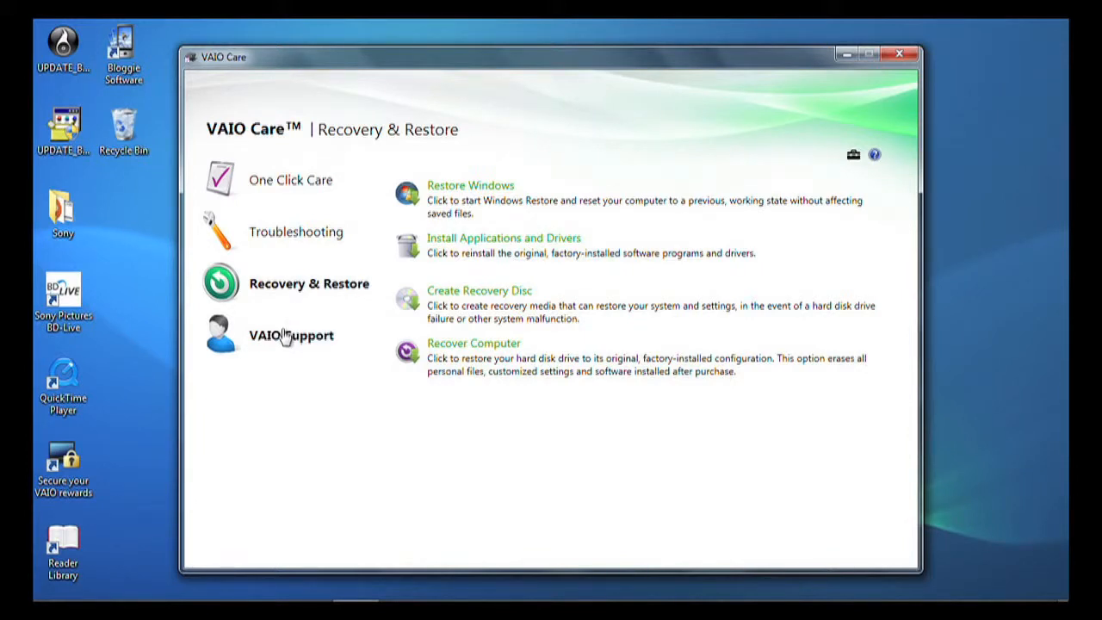
left_click(289, 334)
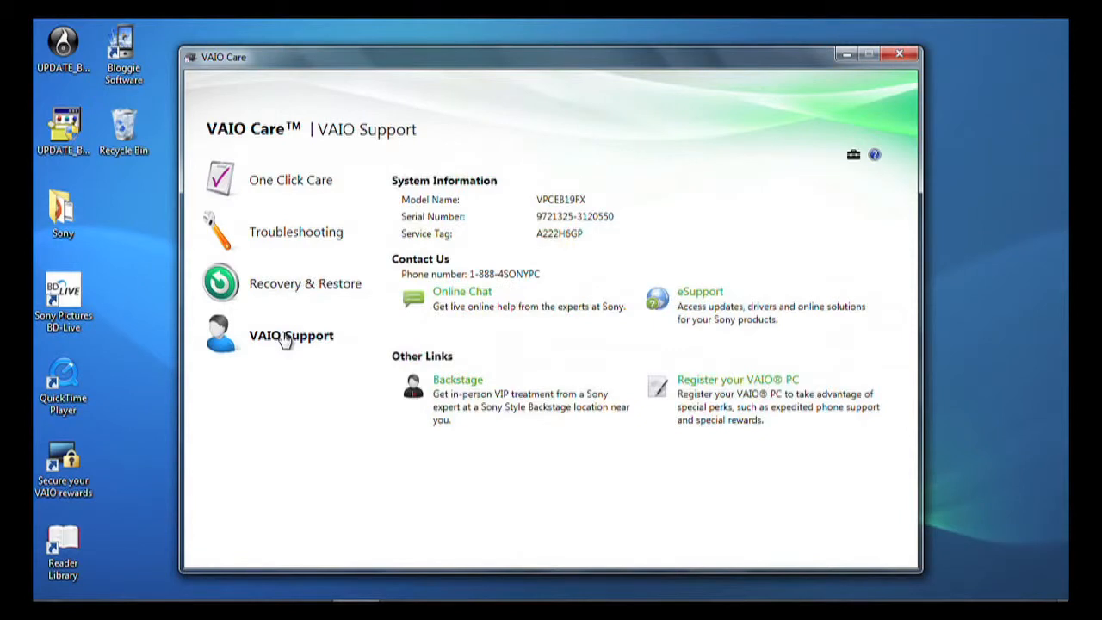